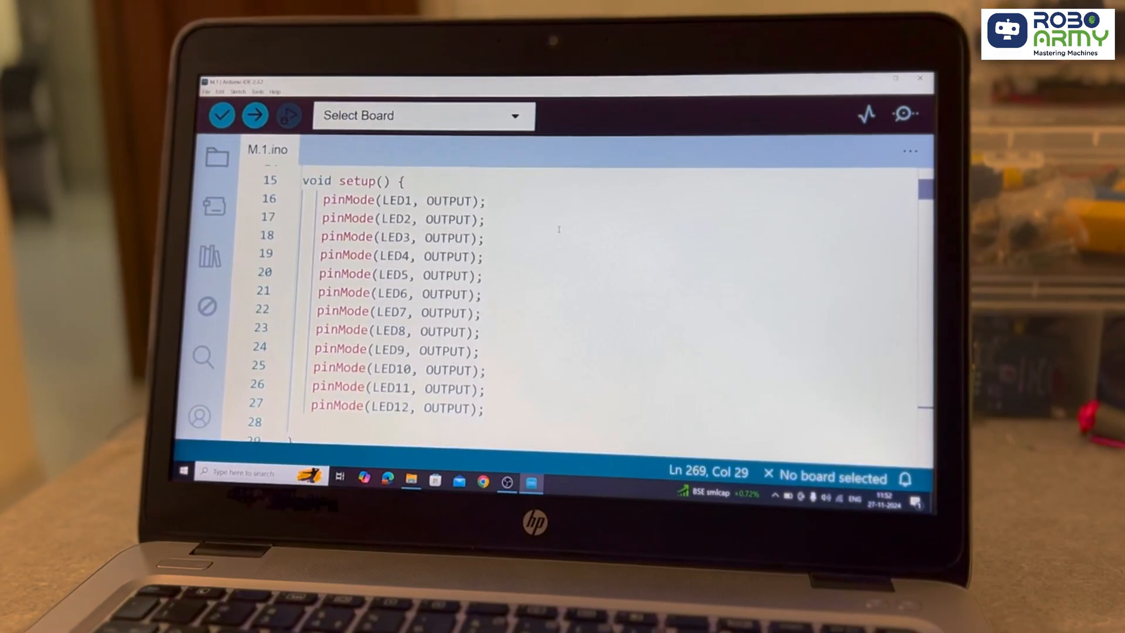
# Step: Open the M.1 folder and its M.1 sketch file in Arduino IDE
pyautogui.scroll(-3)
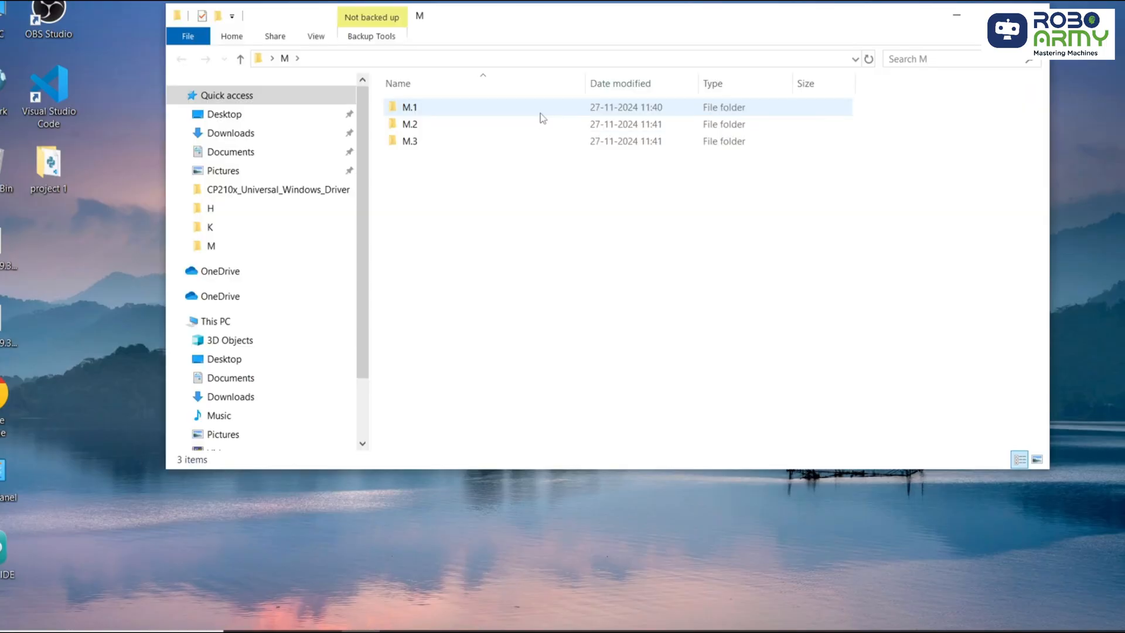
pyautogui.doubleClick(409, 106)
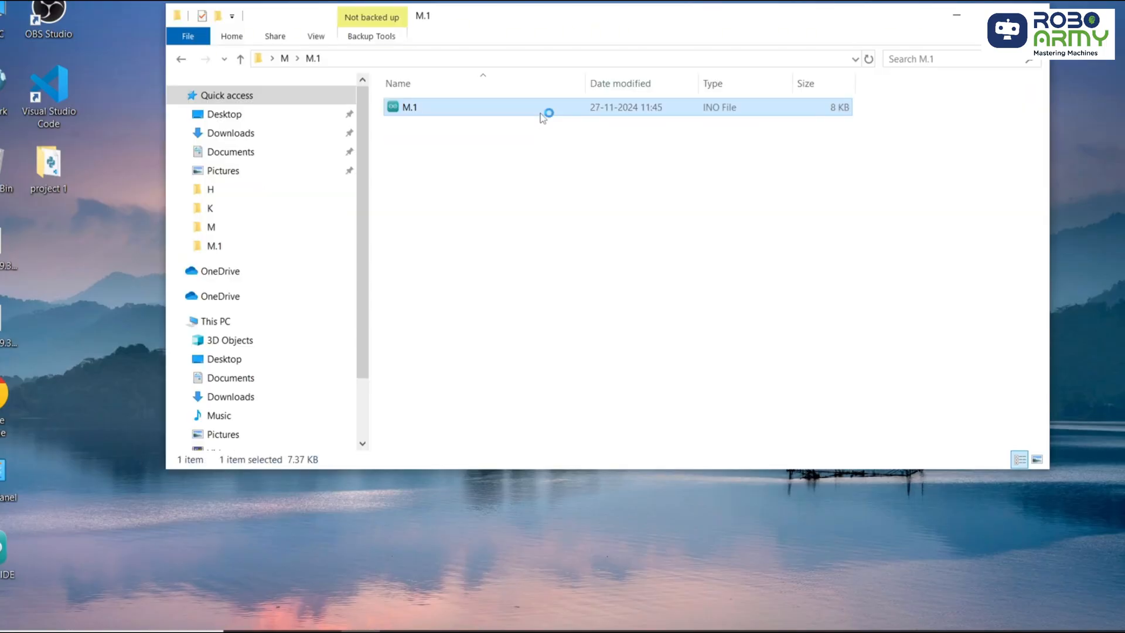
pyautogui.doubleClick(410, 107)
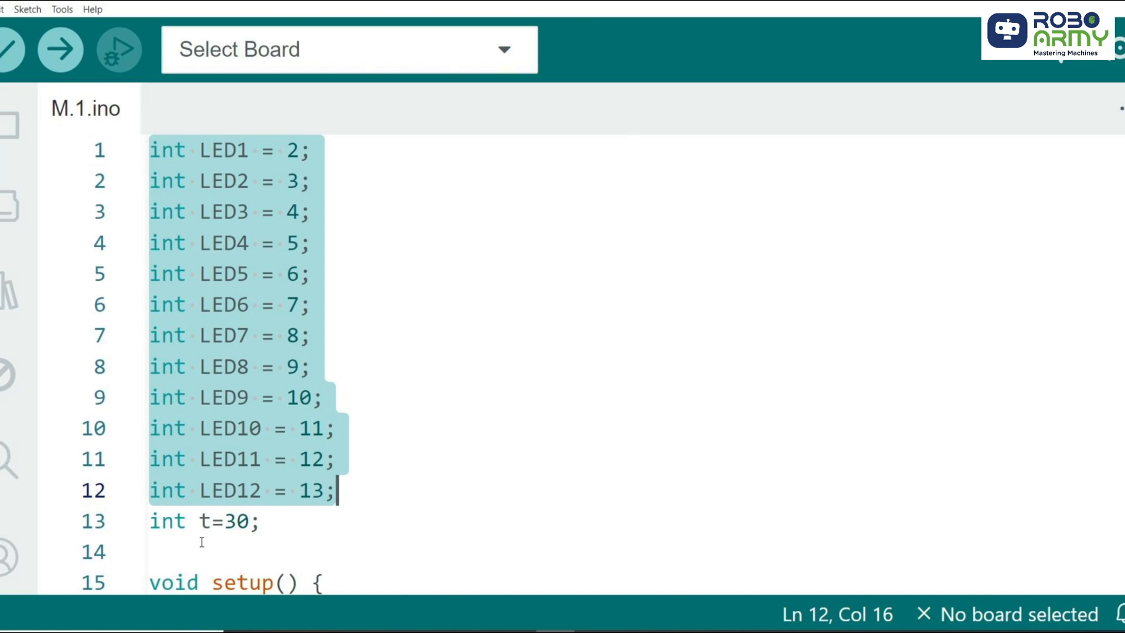
# Step: Review the twelve LED pin declarations and pinMode lines, then scroll to the loop code
pyautogui.click(266, 521)
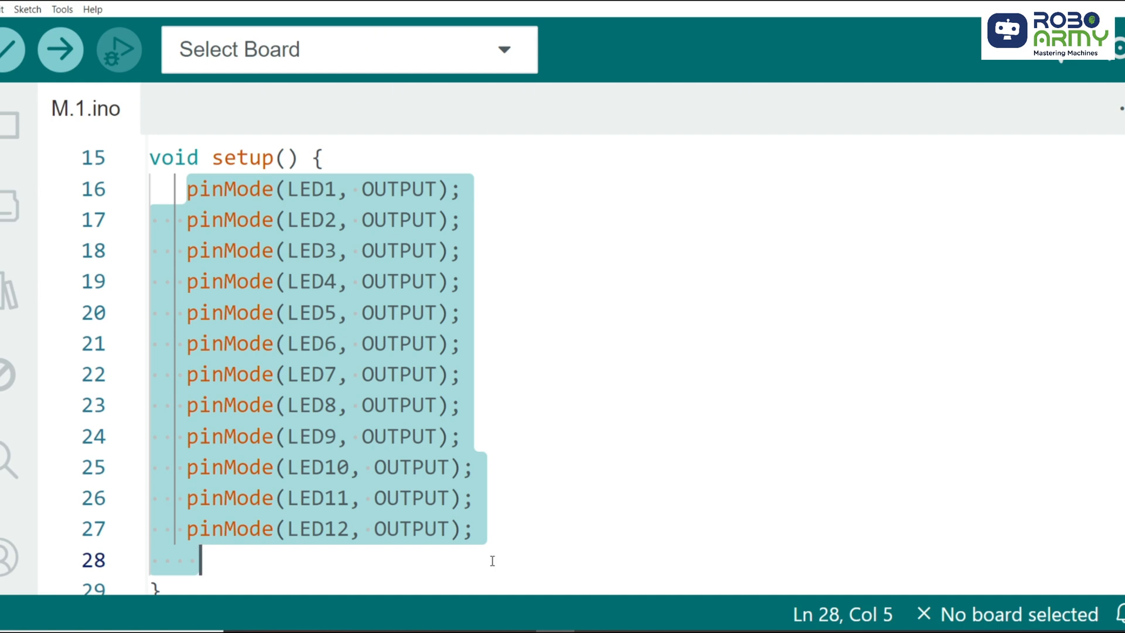
pyautogui.scroll(-3)
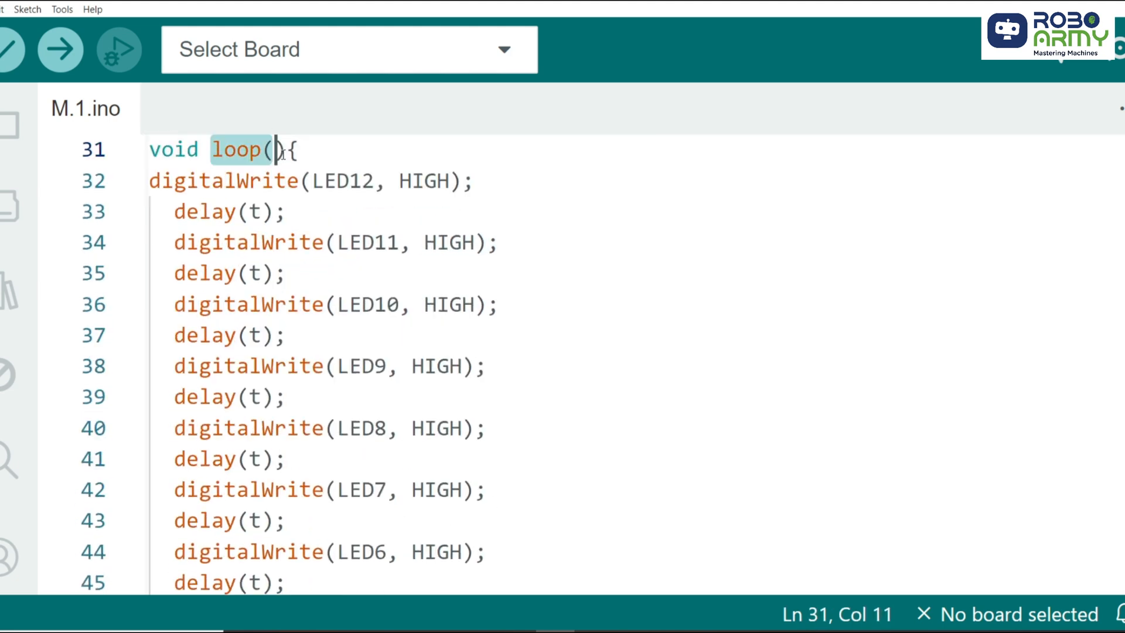
pyautogui.press('Right')
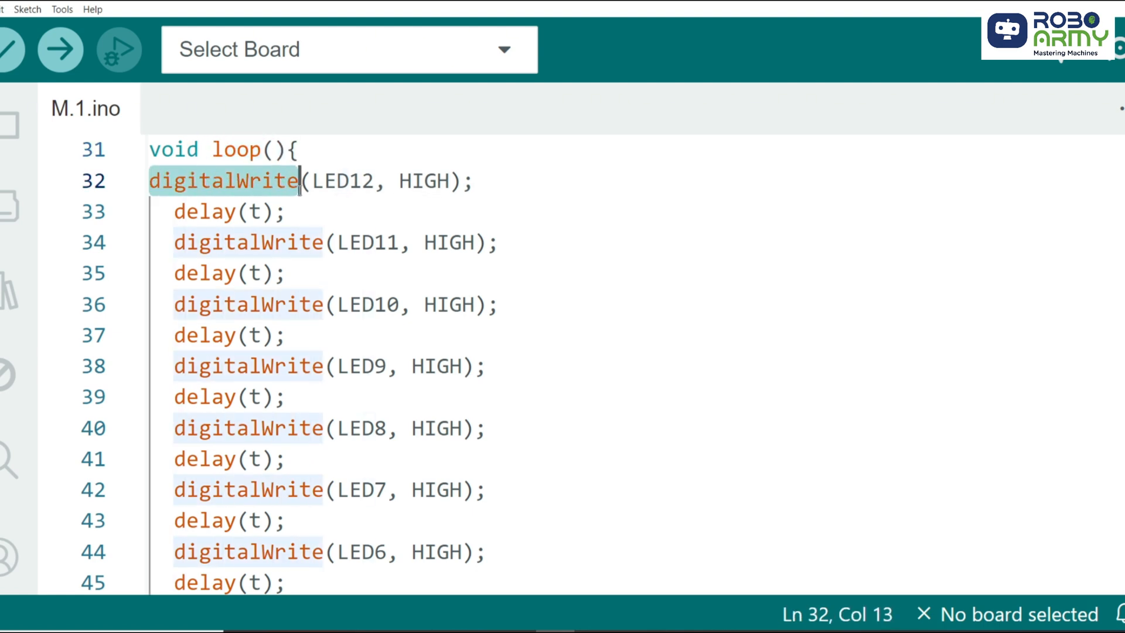
pyautogui.doubleClick(425, 181)
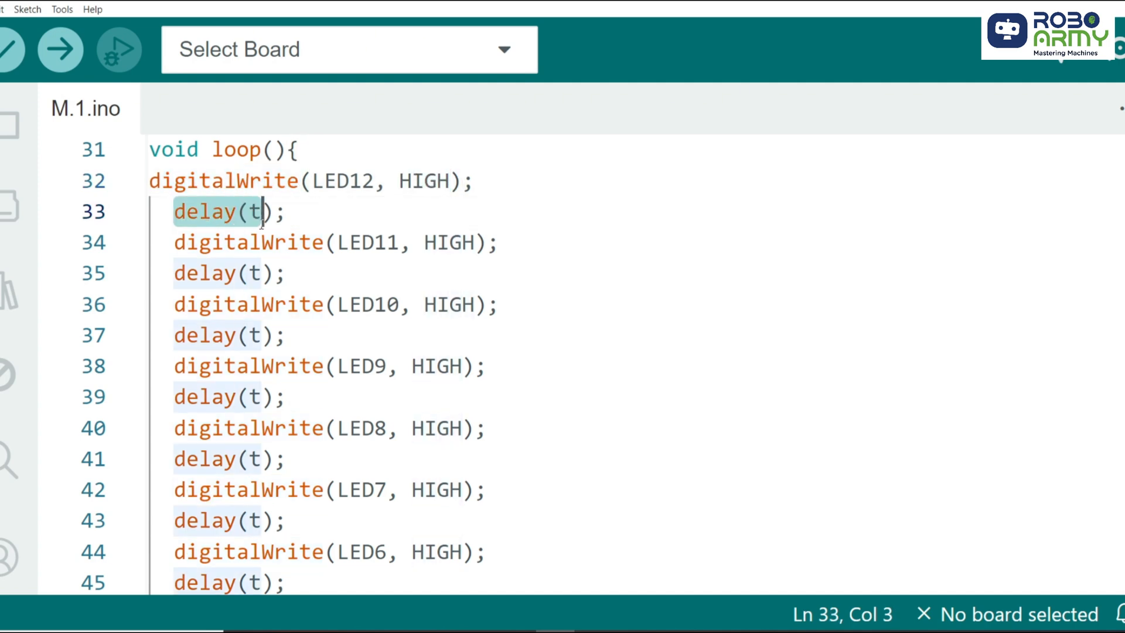
pyautogui.click(280, 210)
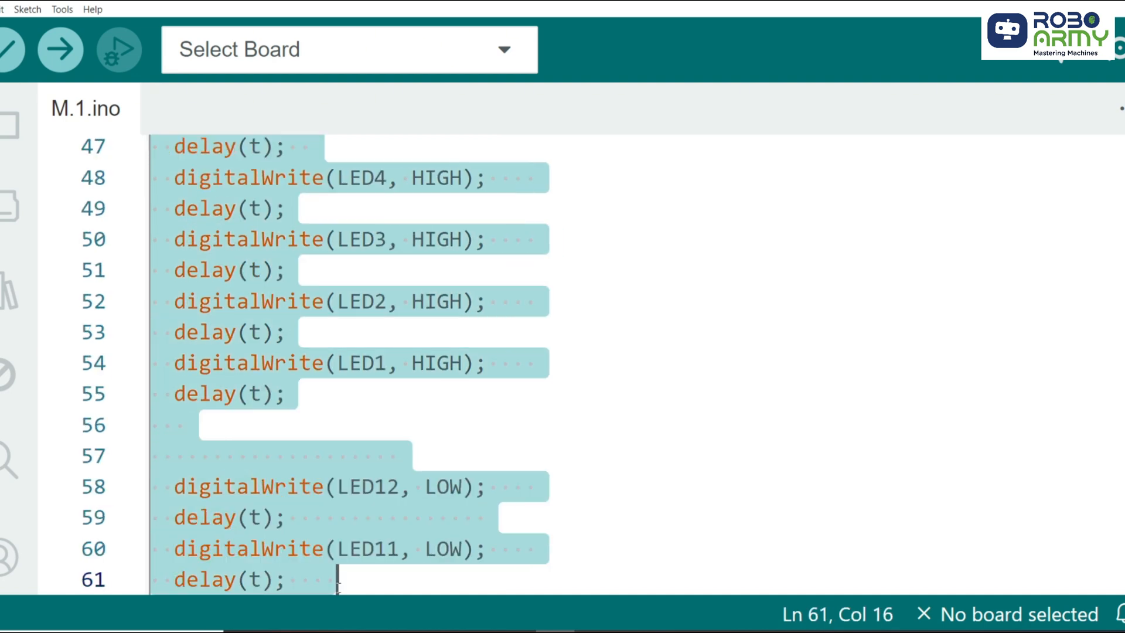
pyautogui.scroll(3)
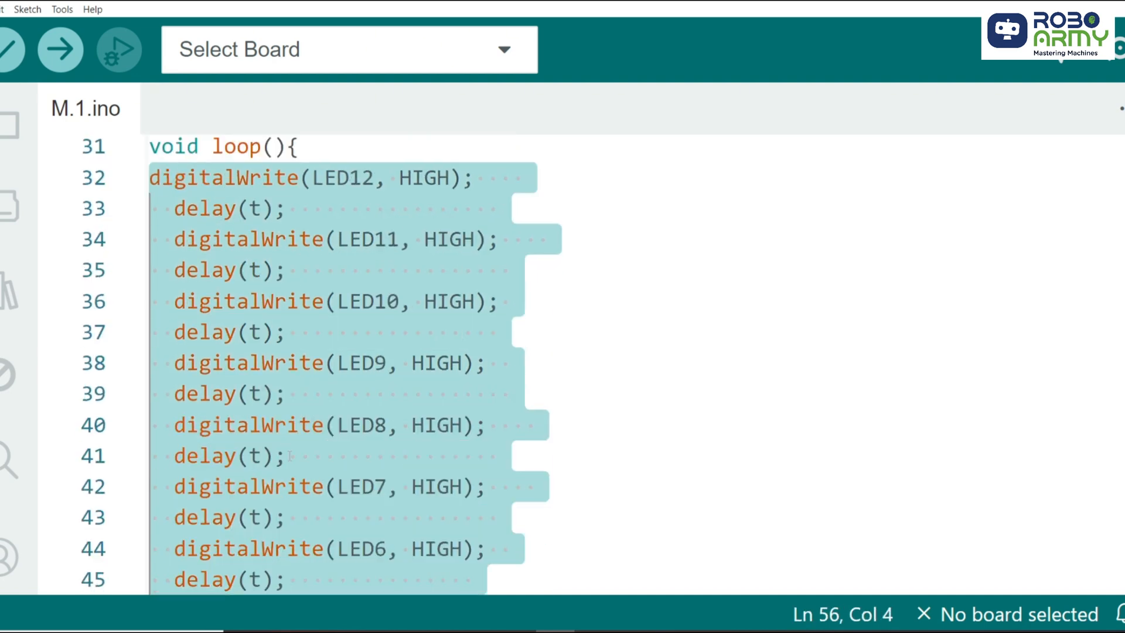
pyautogui.scroll(-3)
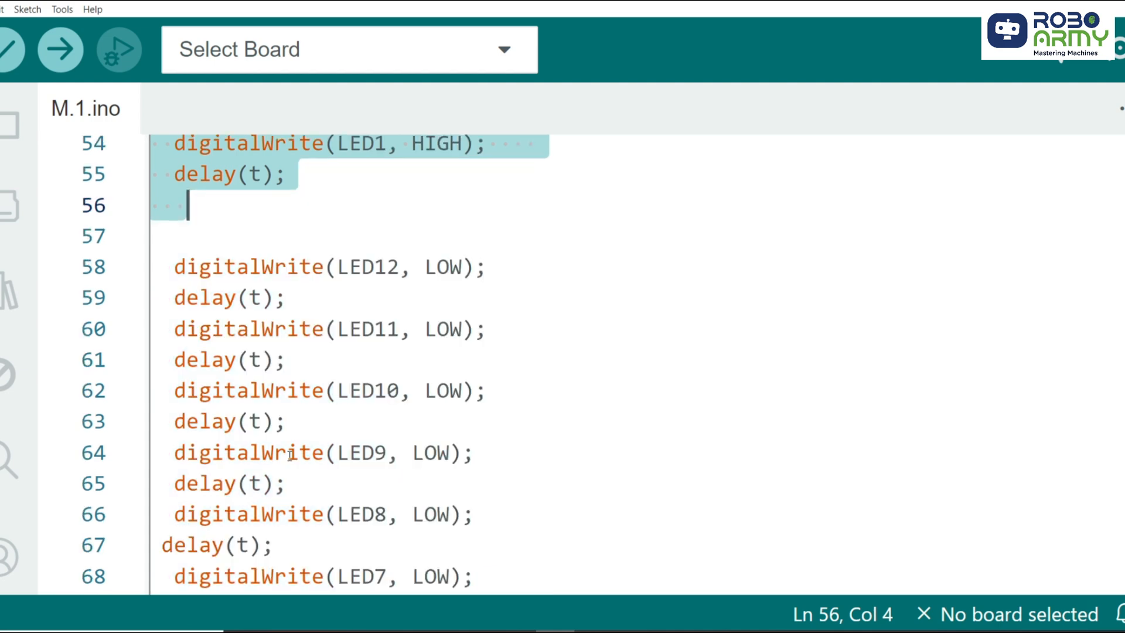
pyautogui.scroll(-3)
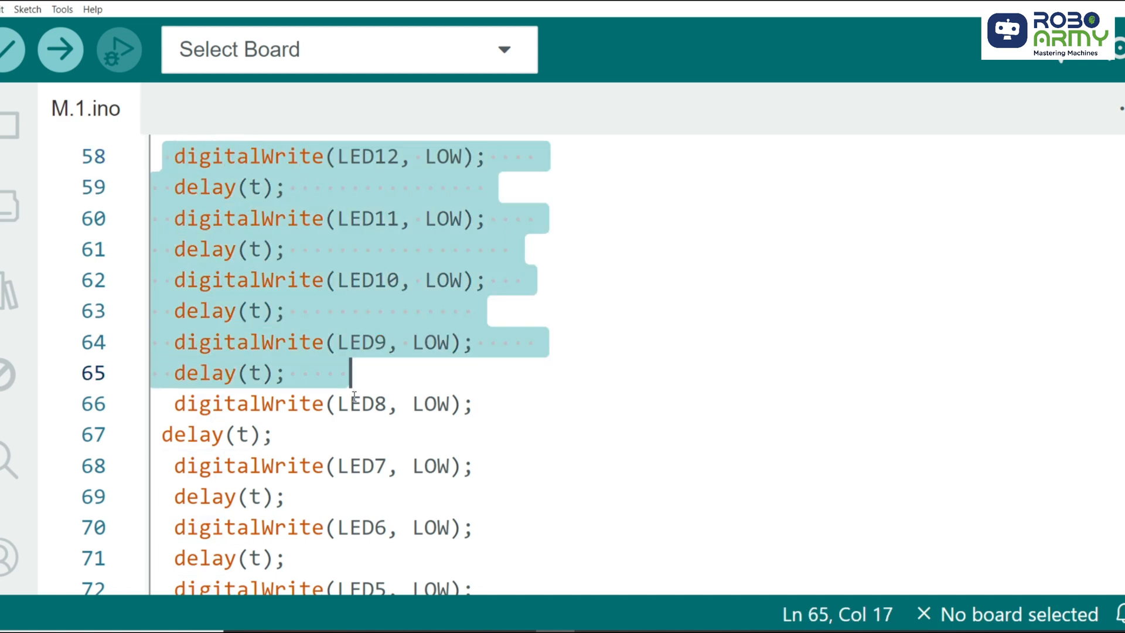
pyautogui.scroll(-3)
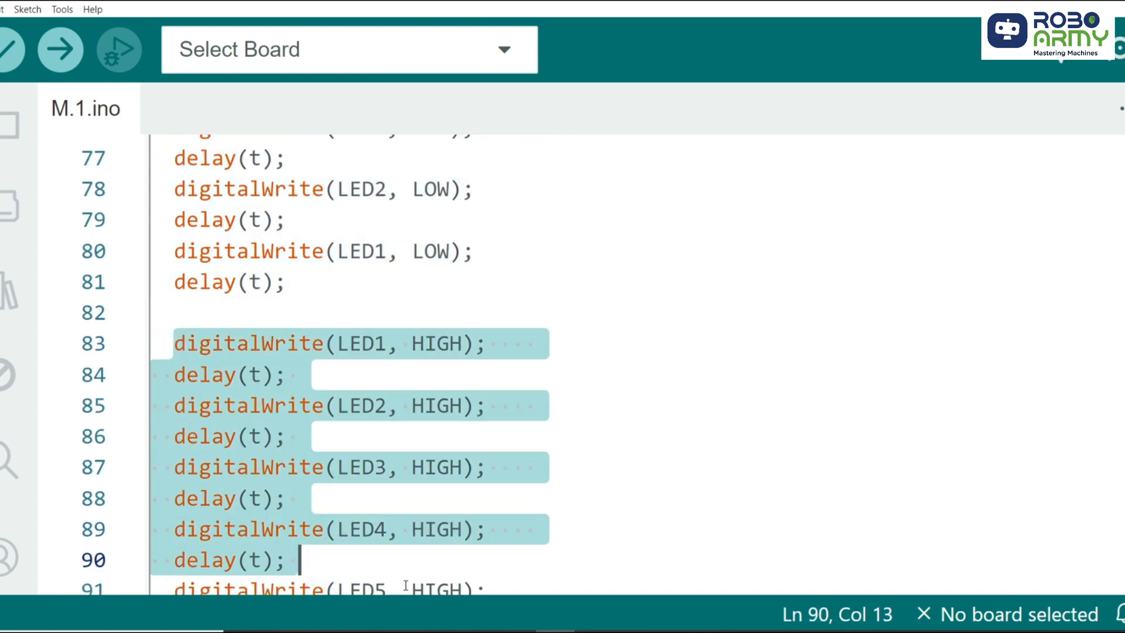
pyautogui.scroll(-3)
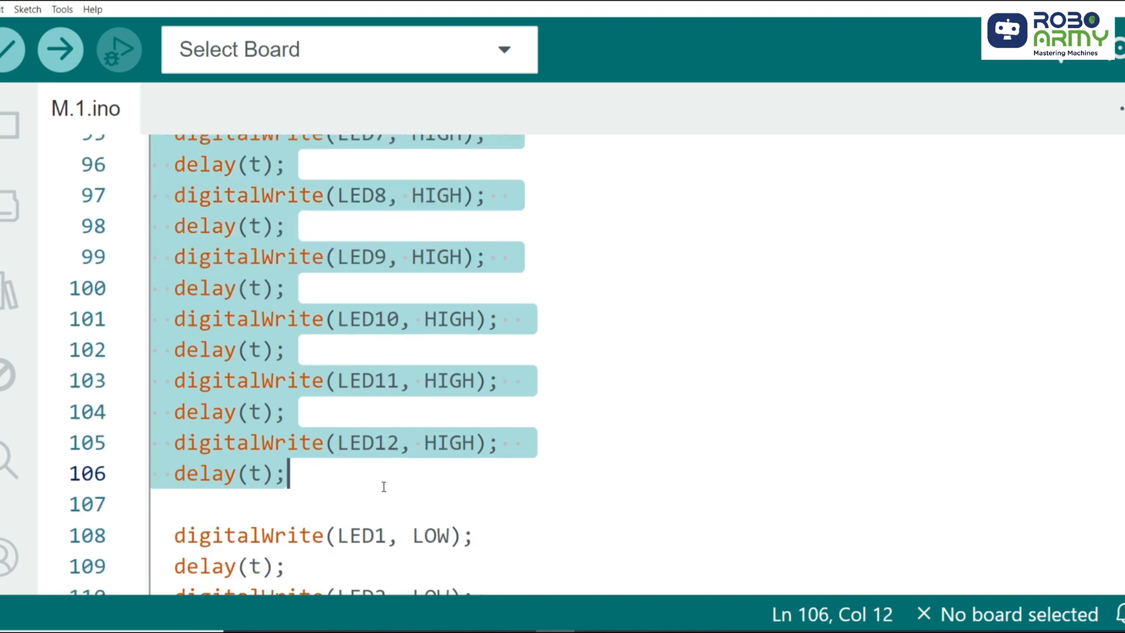
pyautogui.scroll(-3)
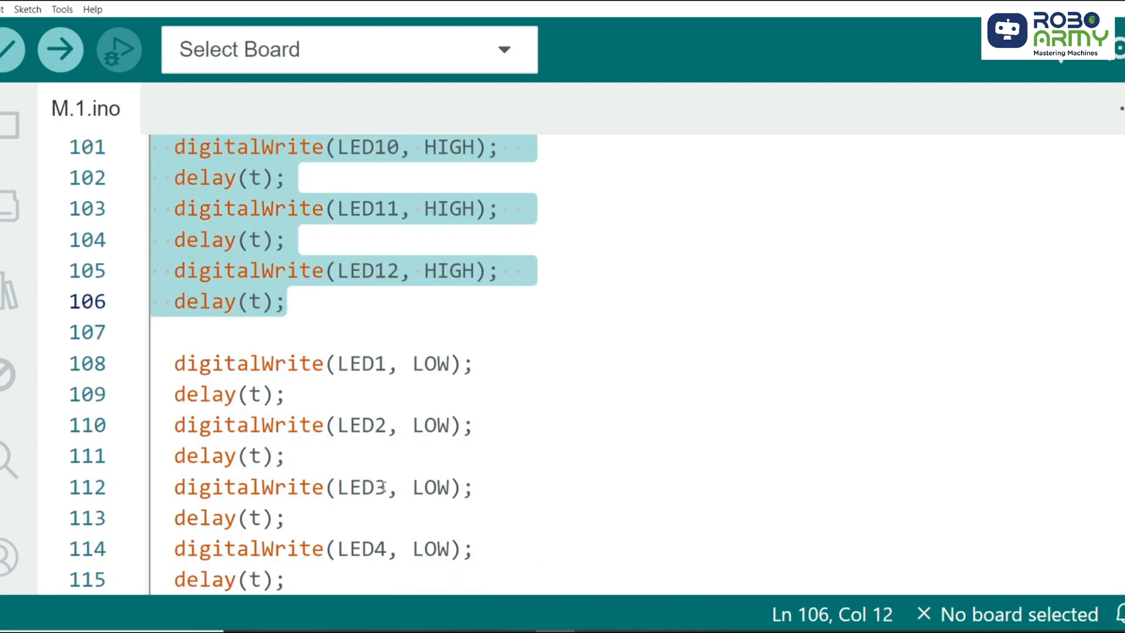
pyautogui.scroll(-3)
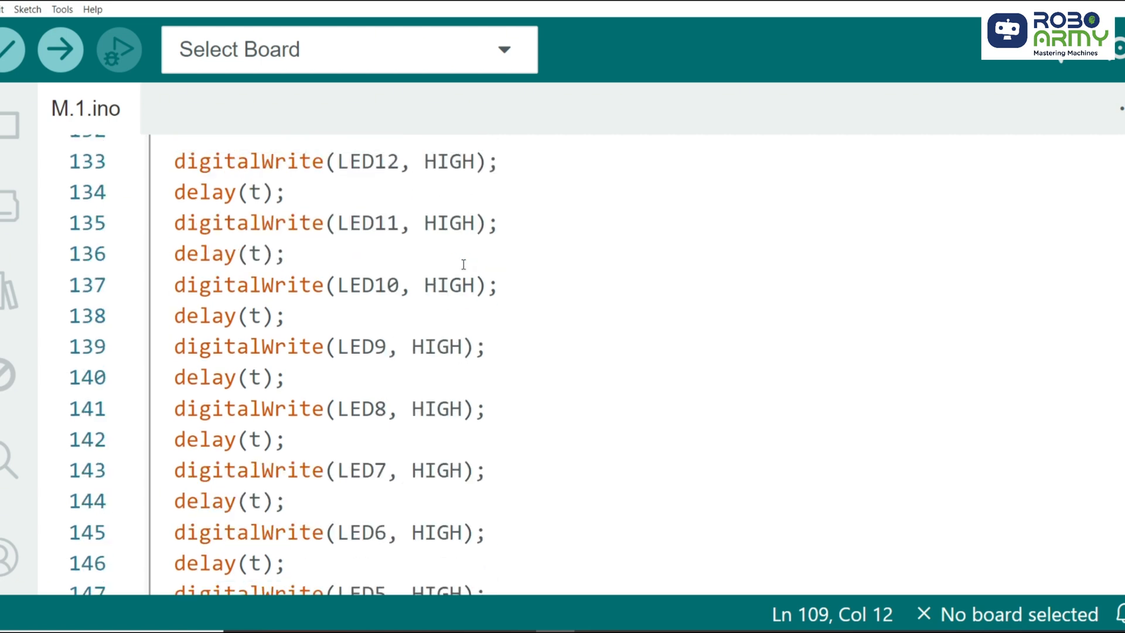
pyautogui.scroll(-3)
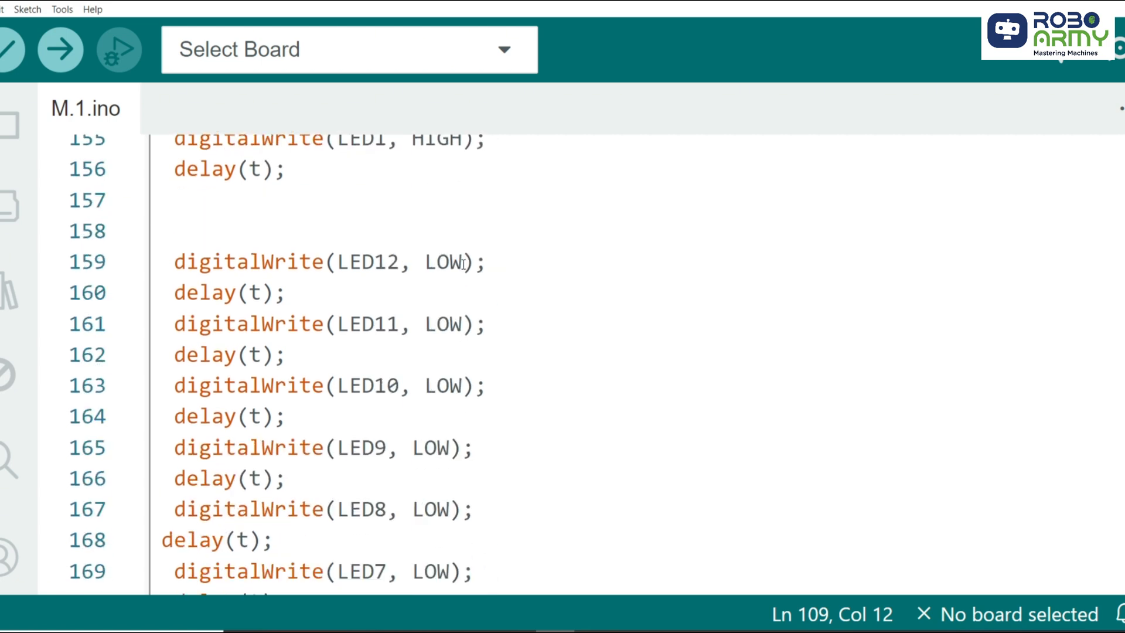
pyautogui.scroll(-3)
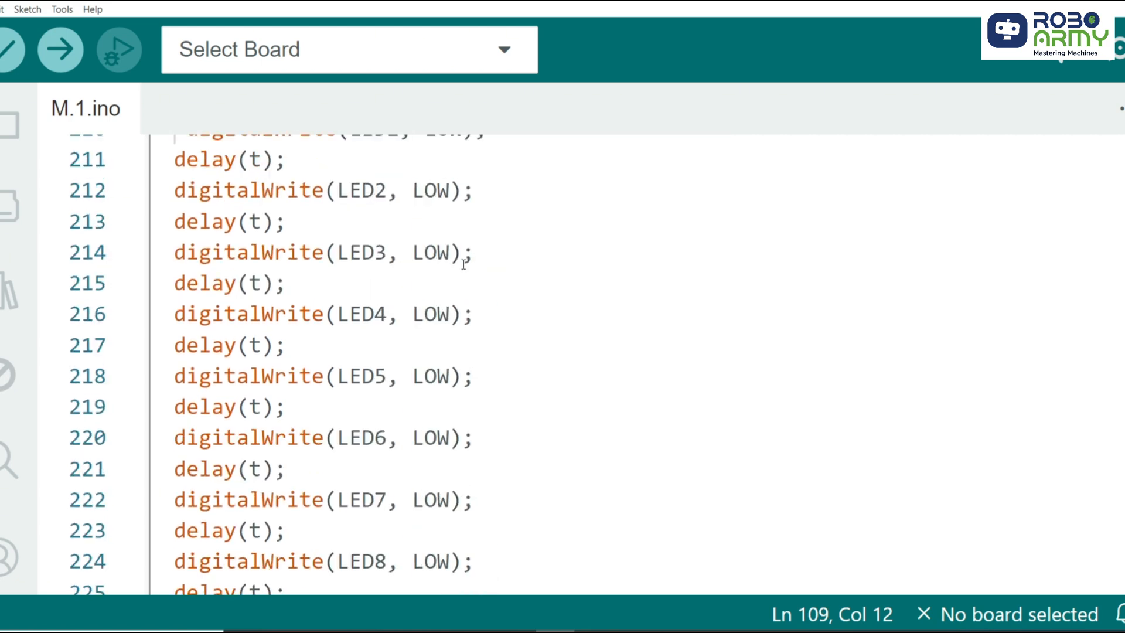
pyautogui.scroll(-3)
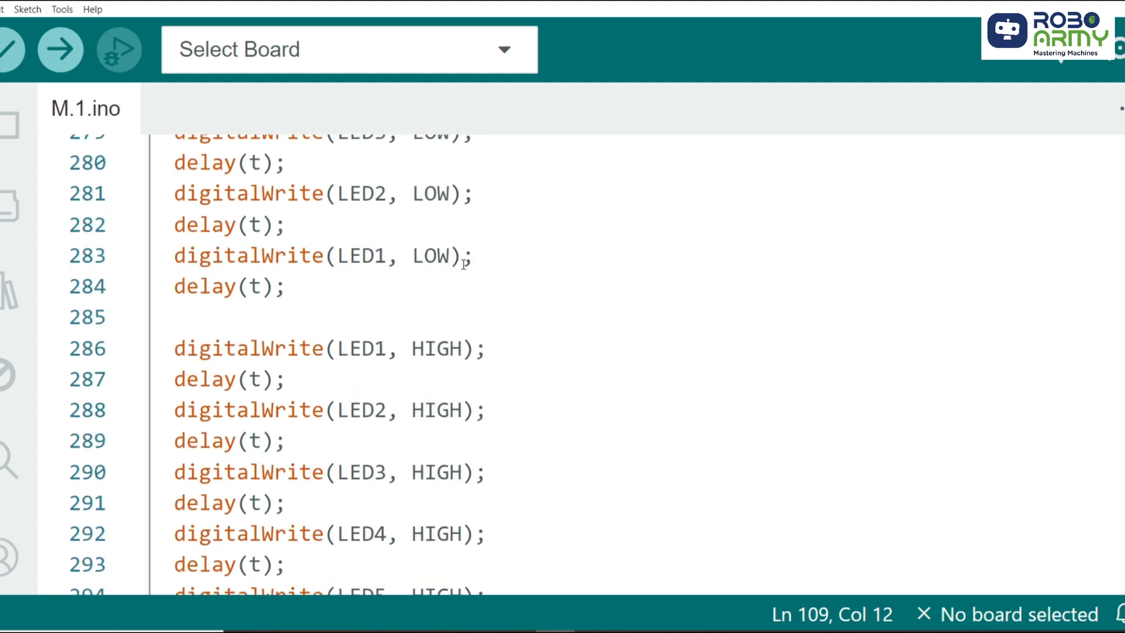
pyautogui.scroll(-3)
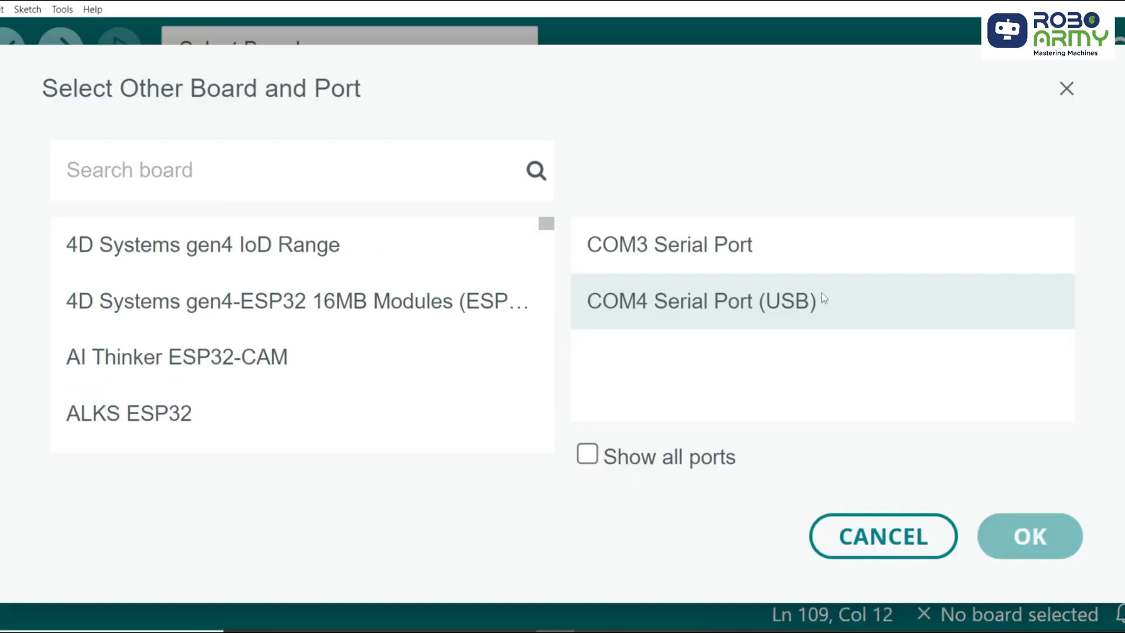
# Step: Confirm Arduino Uno on COM4 as the board and open the M.2.ino sketch
pyautogui.write('uno')
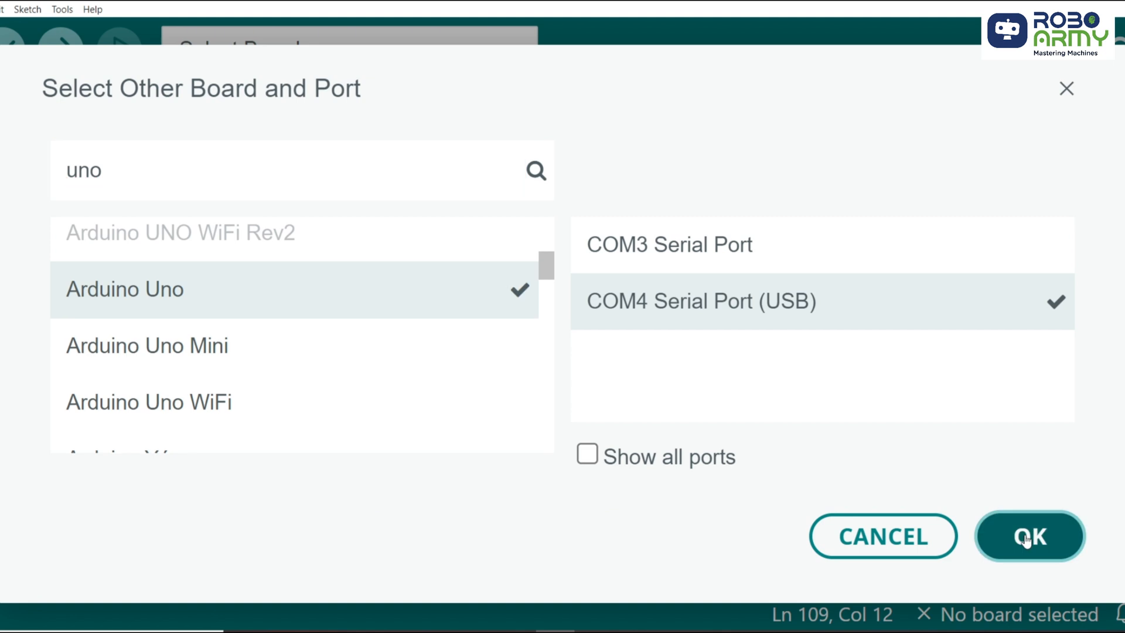
pyautogui.click(1030, 536)
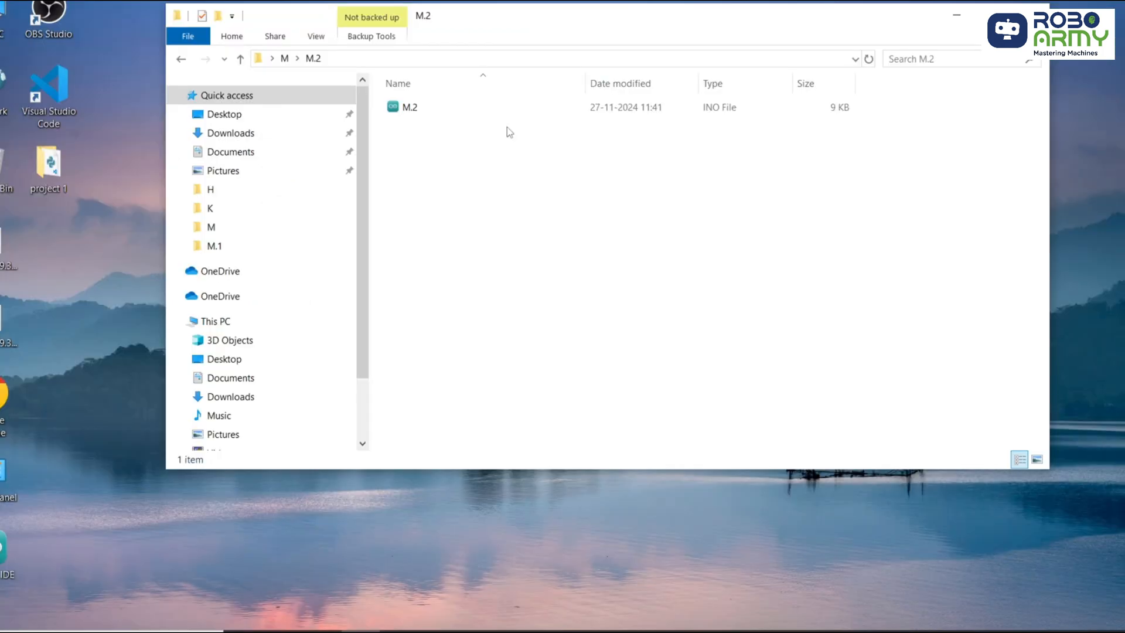
pyautogui.doubleClick(409, 106)
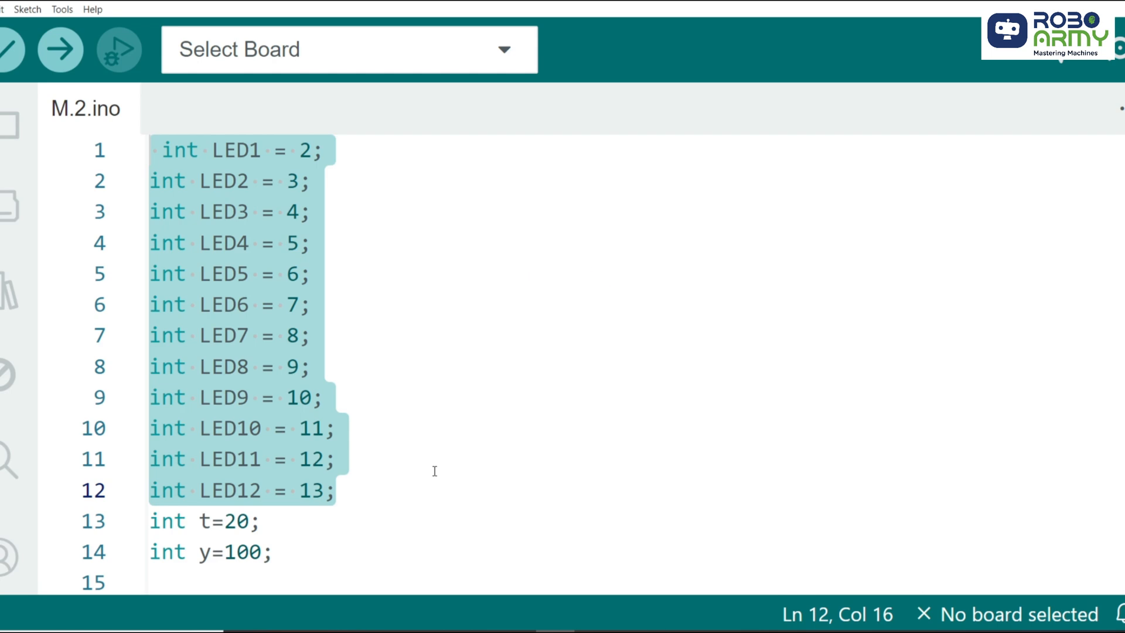
pyautogui.click(333, 490)
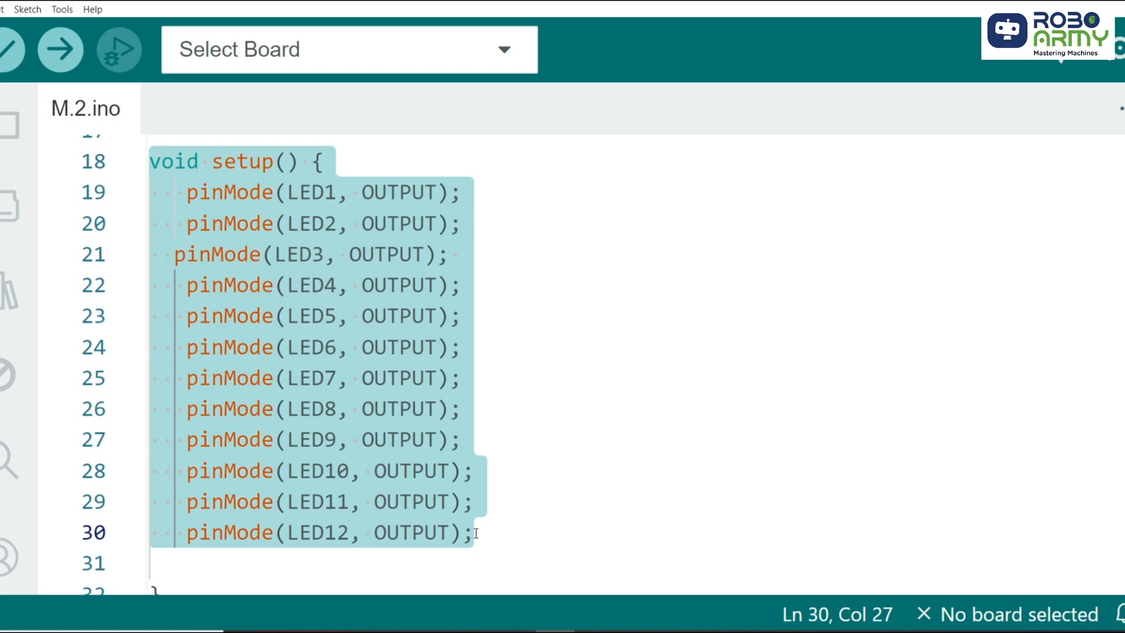
pyautogui.scroll(-3)
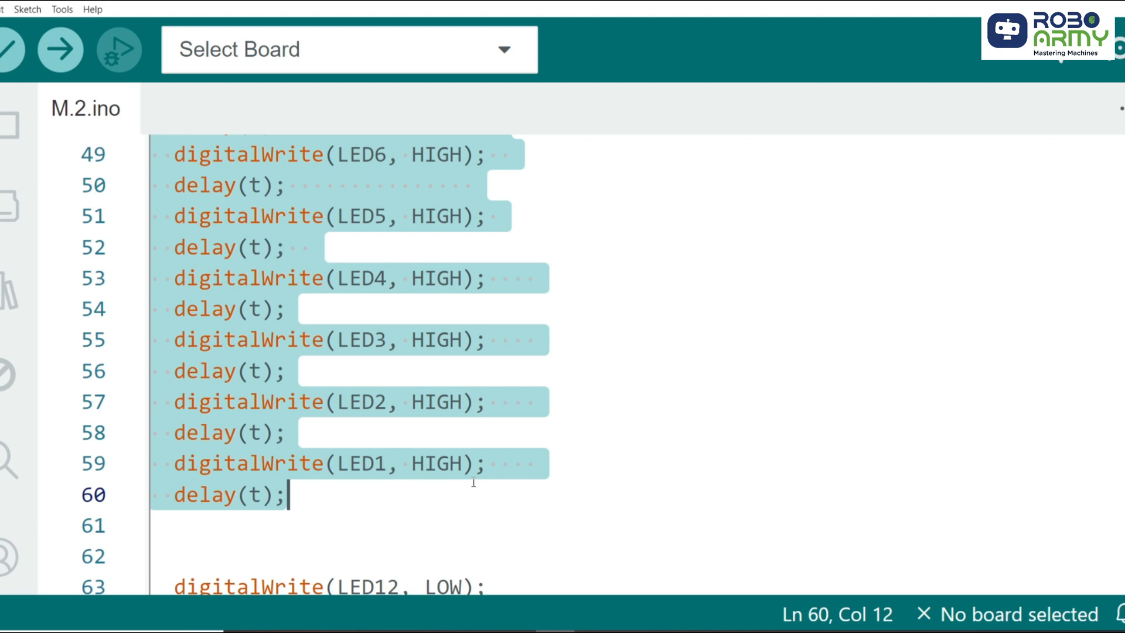
pyautogui.scroll(3)
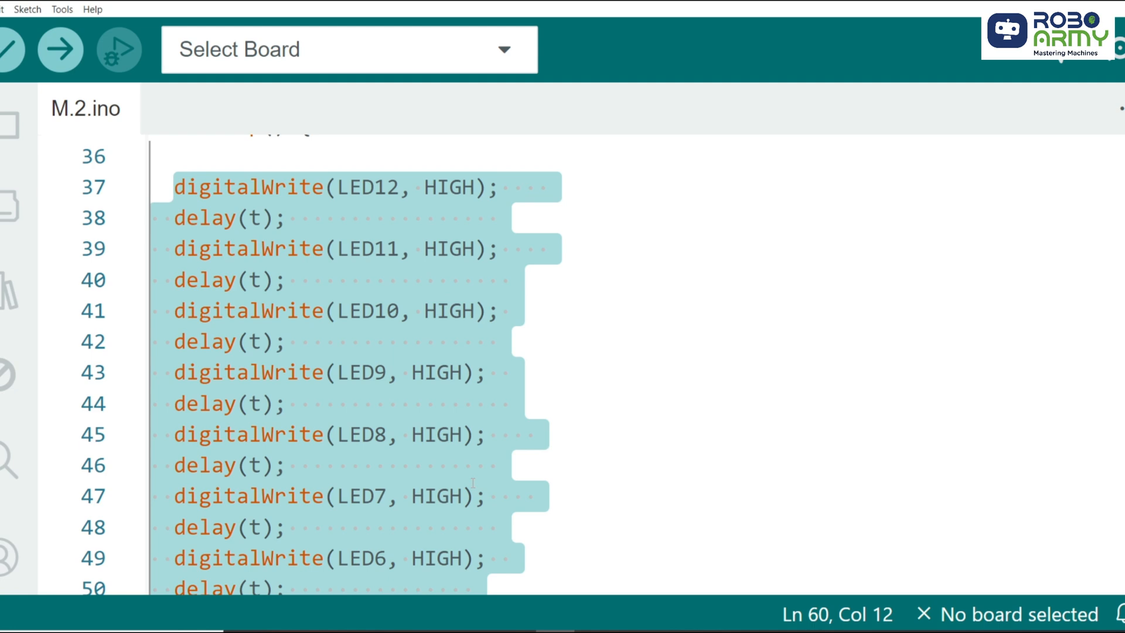
pyautogui.scroll(-3)
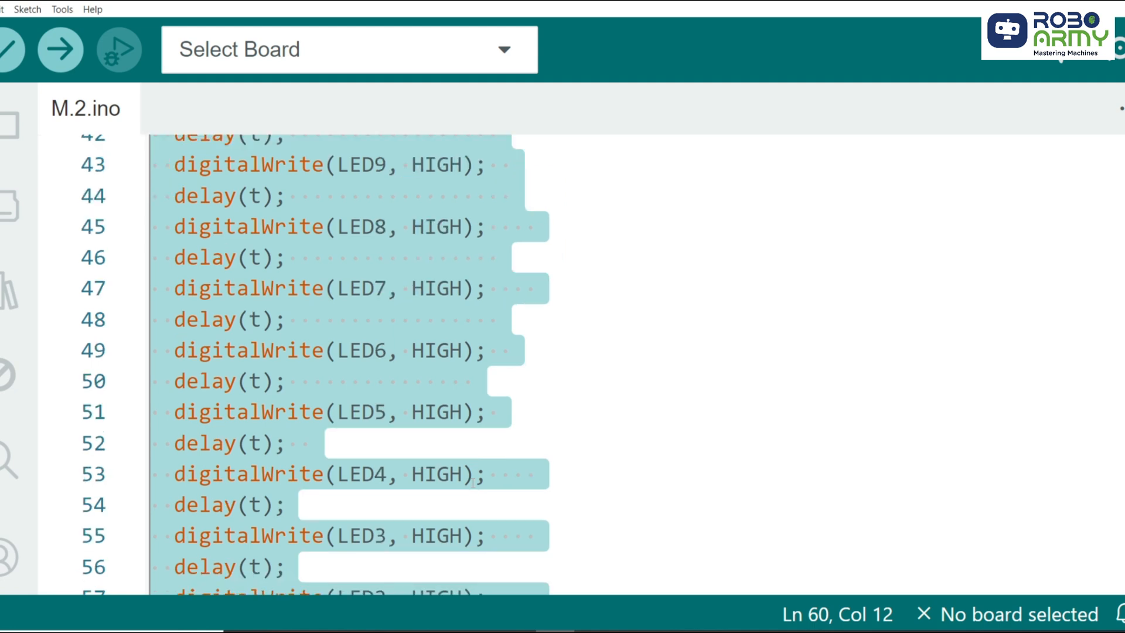
pyautogui.scroll(-3)
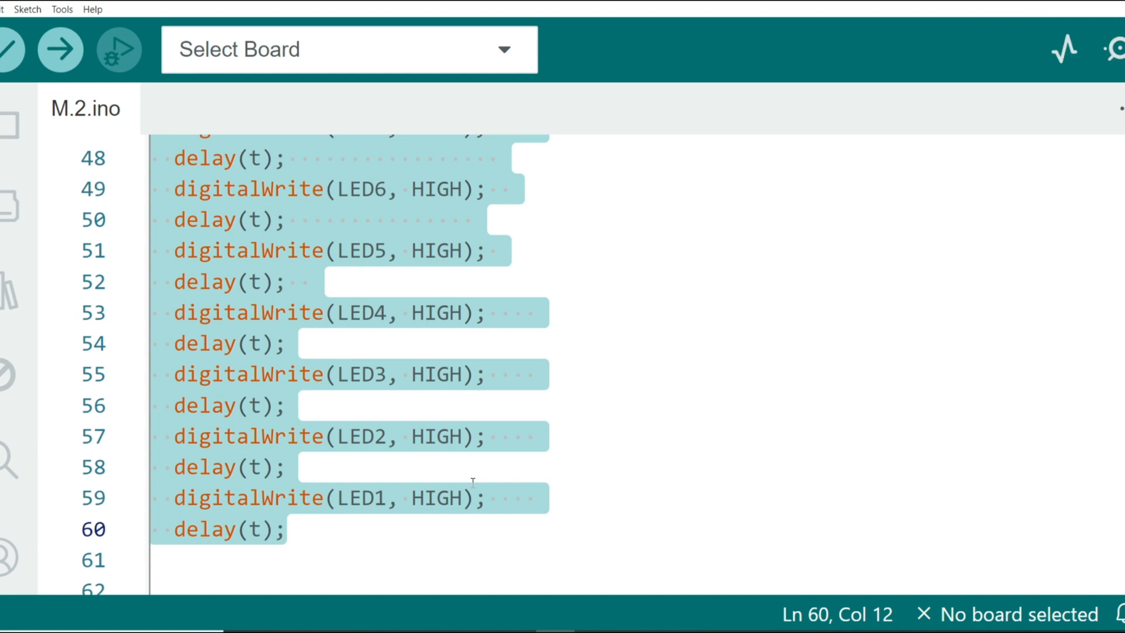
pyautogui.scroll(-3)
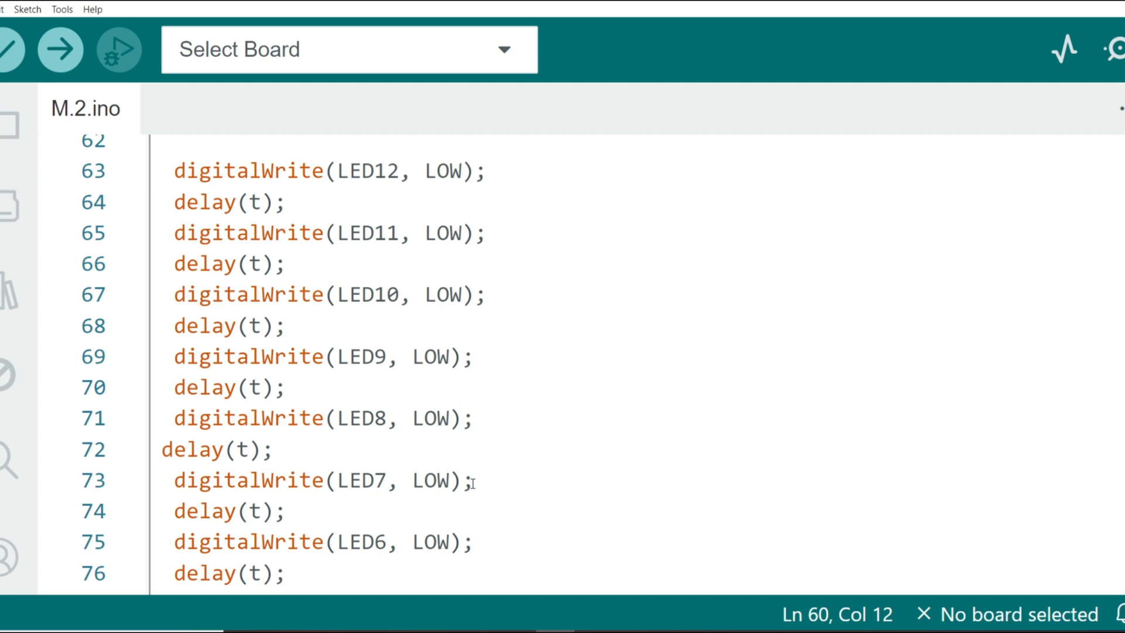
pyautogui.moveTo(271, 275)
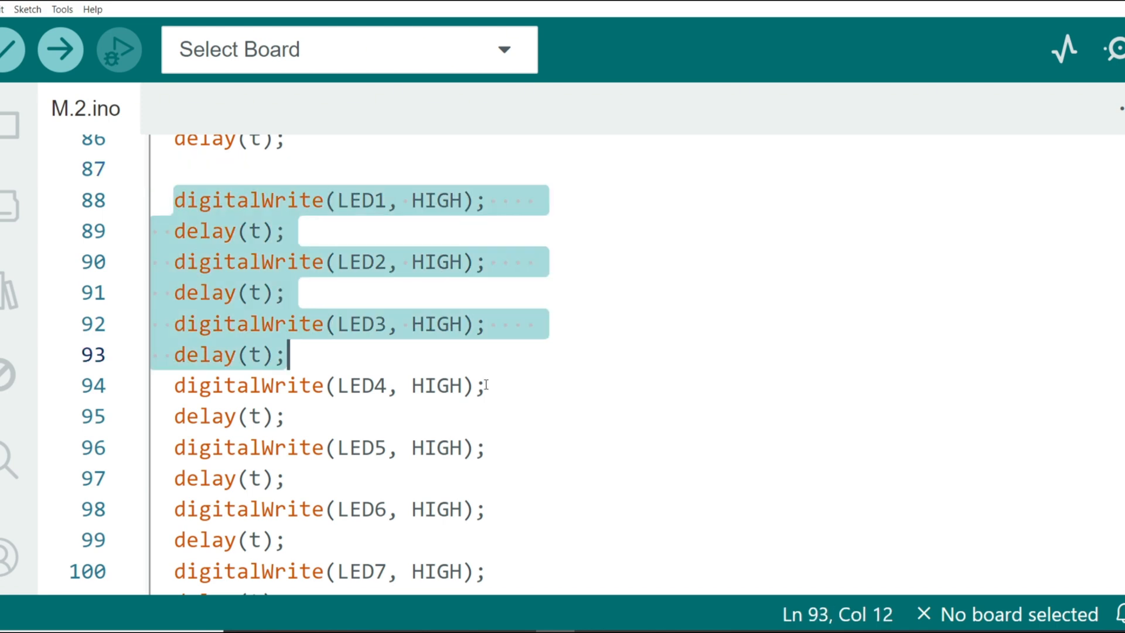
pyautogui.scroll(-3)
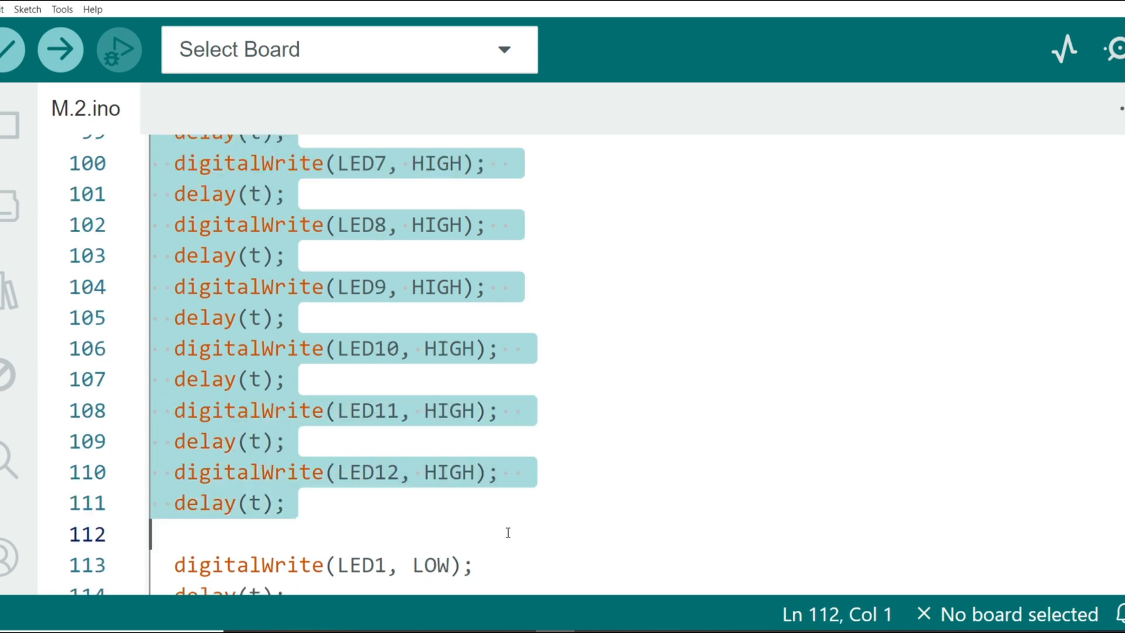
pyautogui.scroll(-3)
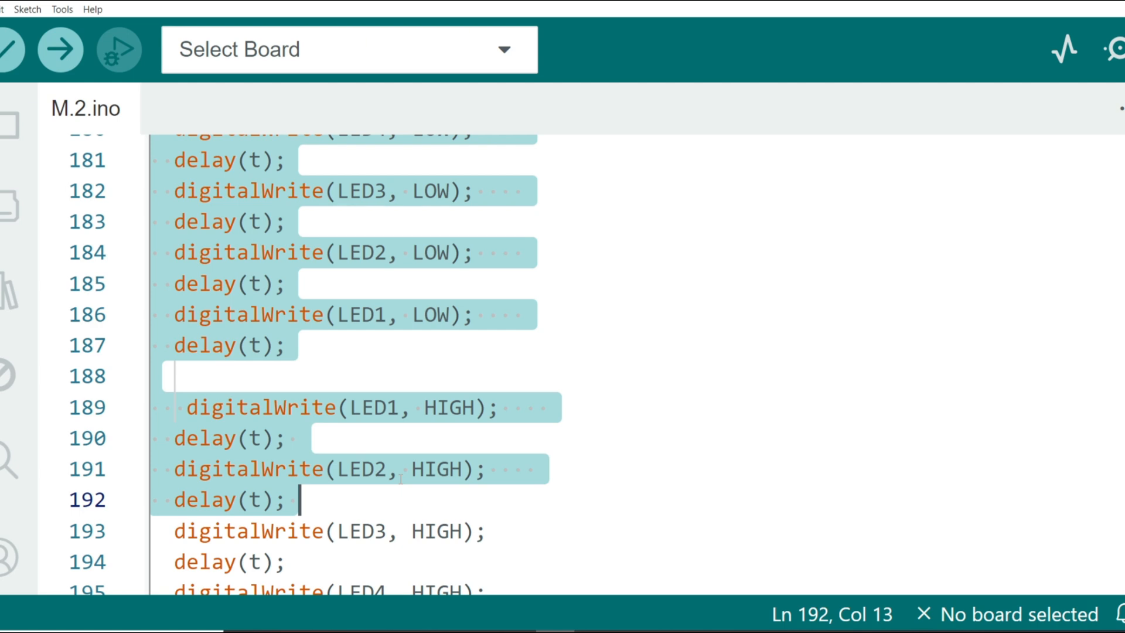
pyautogui.scroll(3)
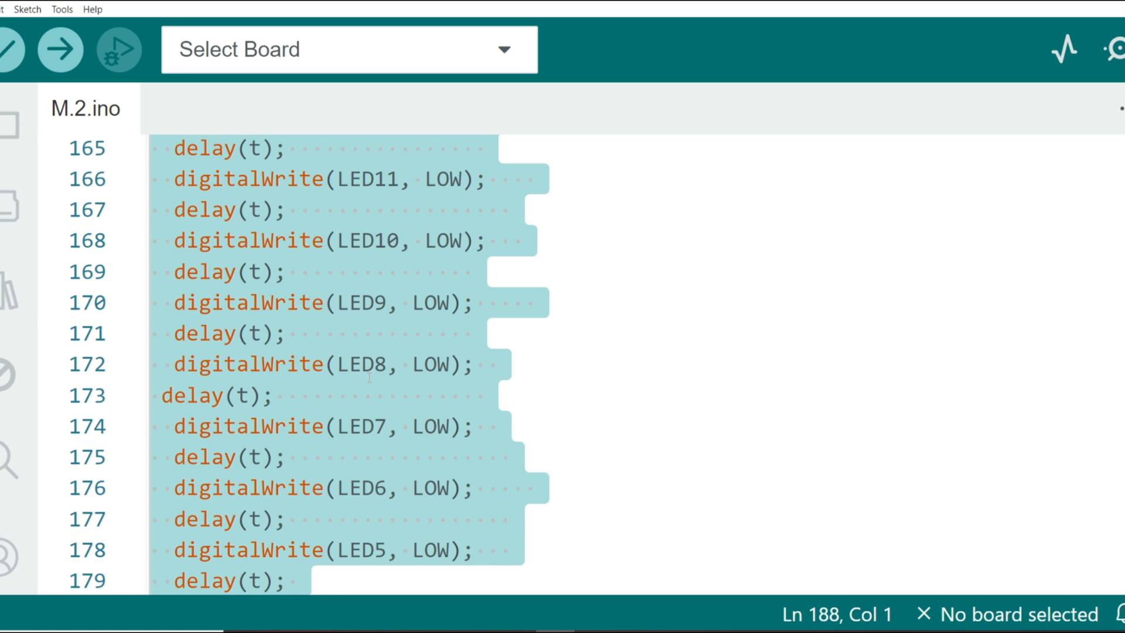
pyautogui.scroll(-3)
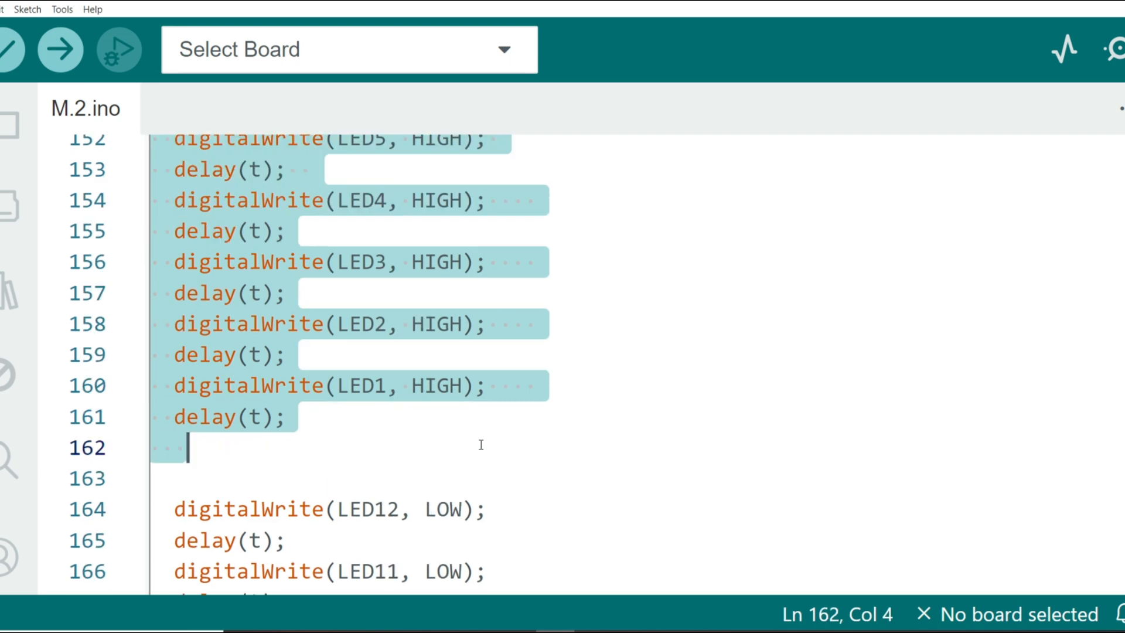
pyautogui.scroll(3)
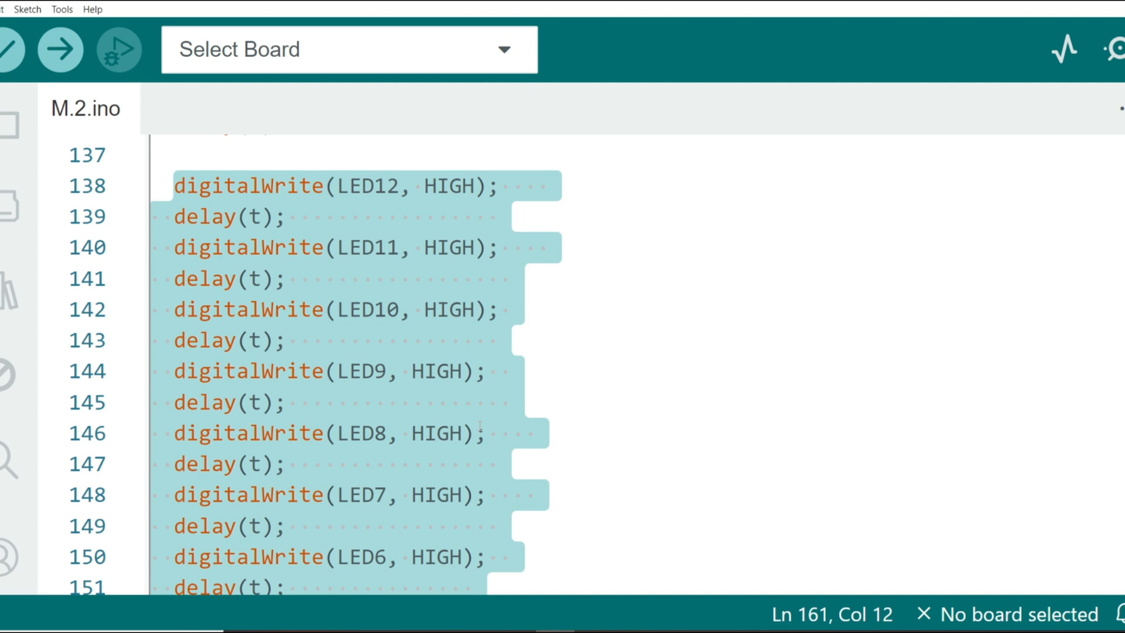
pyautogui.scroll(-3)
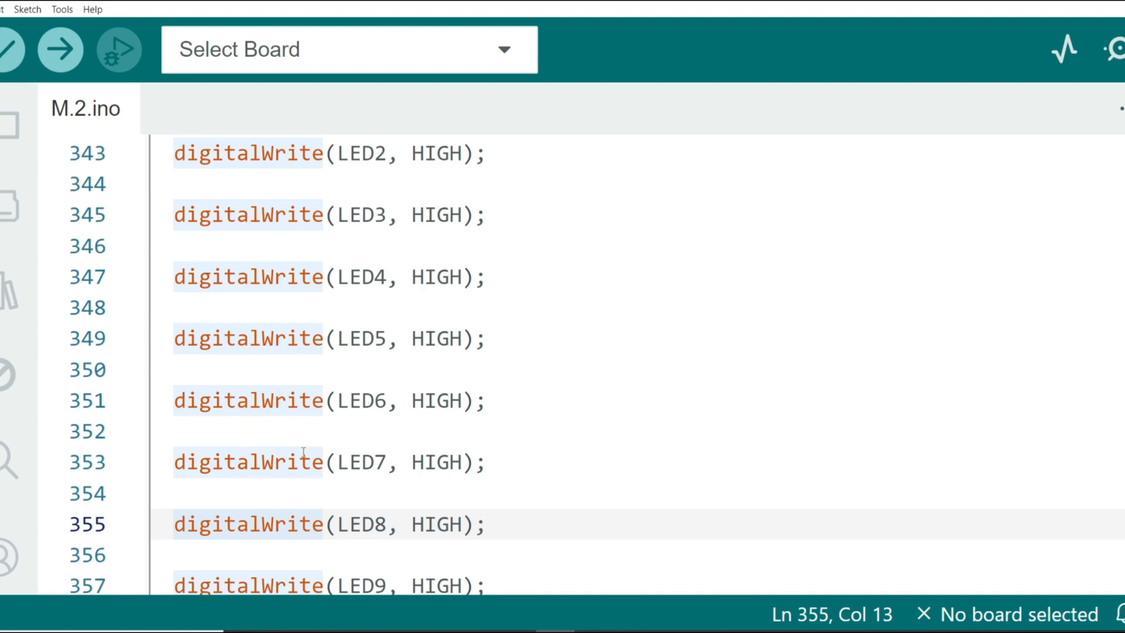
pyautogui.scroll(-3)
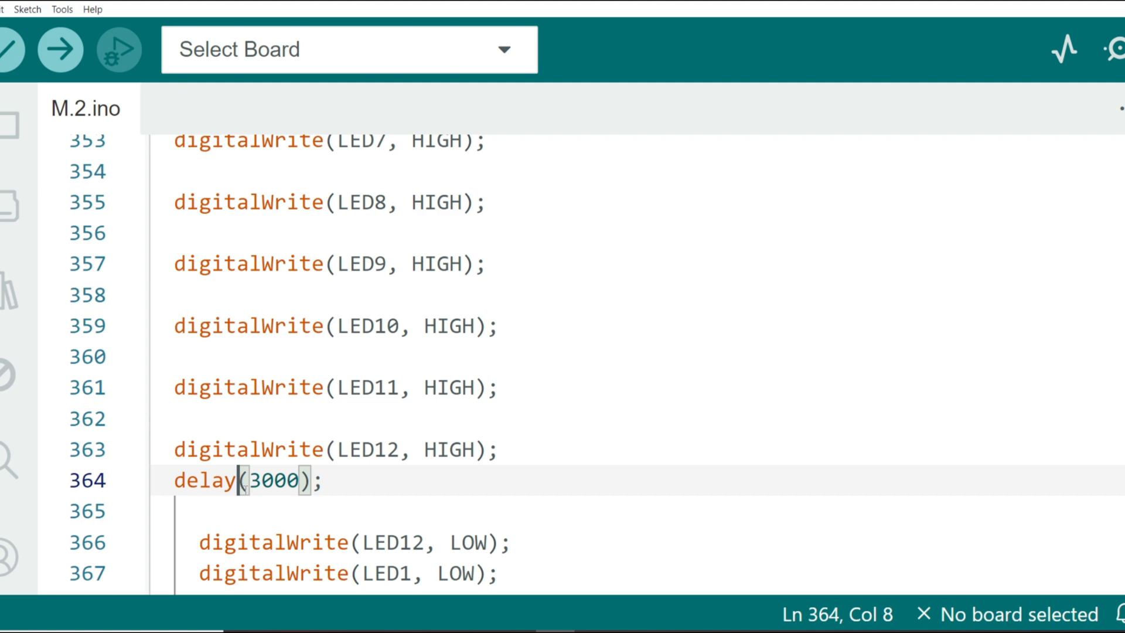
pyautogui.doubleClick(271, 480)
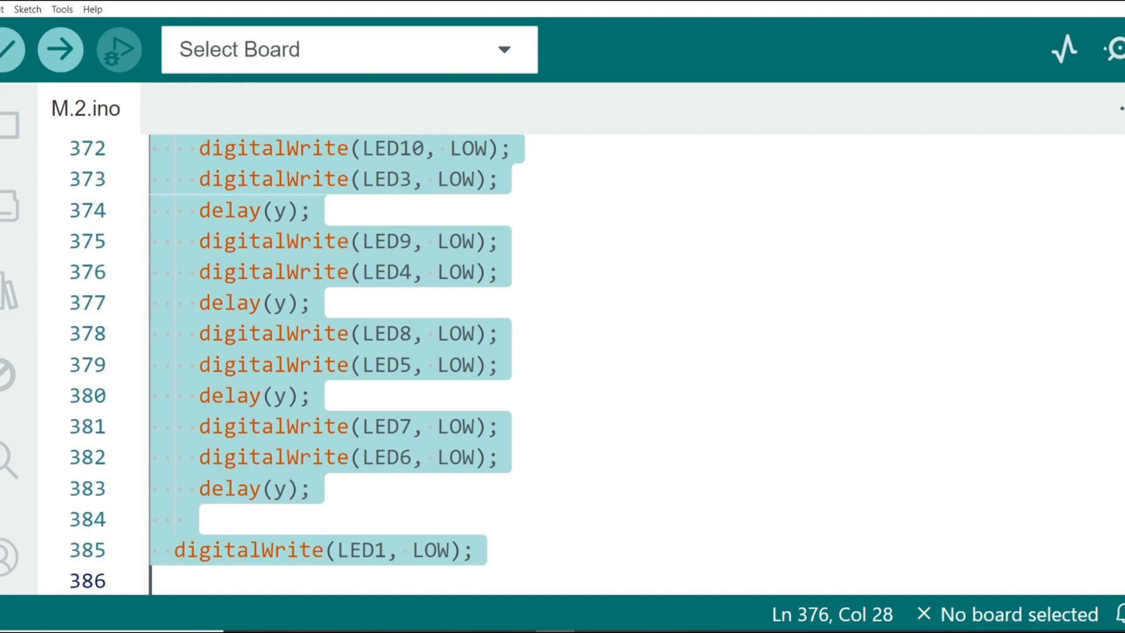
pyautogui.scroll(-3)
pyautogui.write('uno')
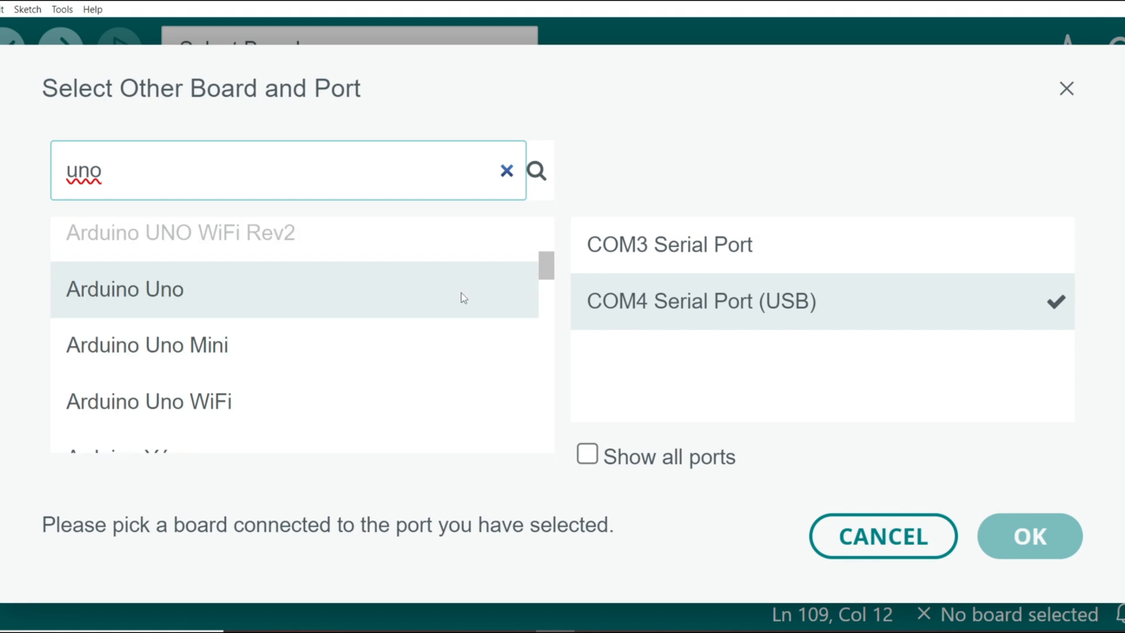
# Step: Confirm Arduino Uno on COM4 in the Select Other Board and Port dialog
pyautogui.click(1029, 536)
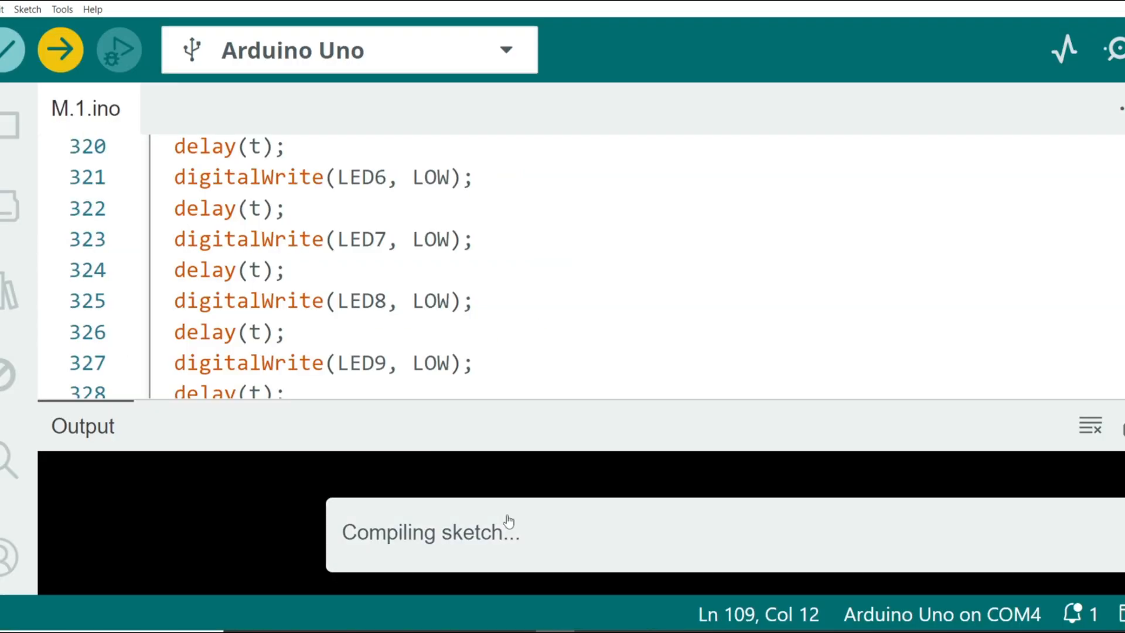